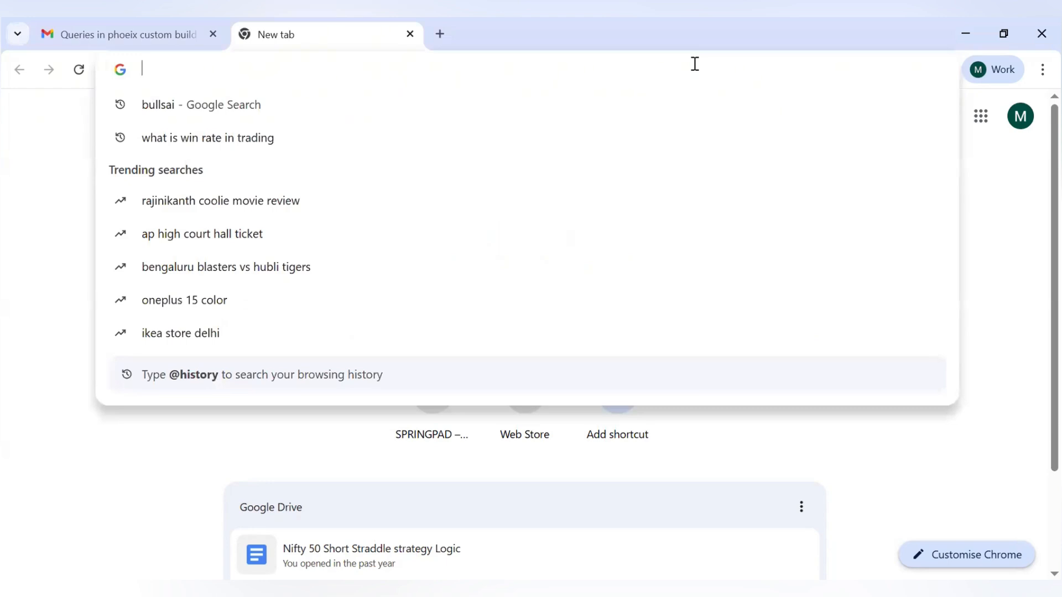
# Step: Navigate the new tab to the bullsai.io website via the address-bar suggestion
pyautogui.write('bullsai.io')
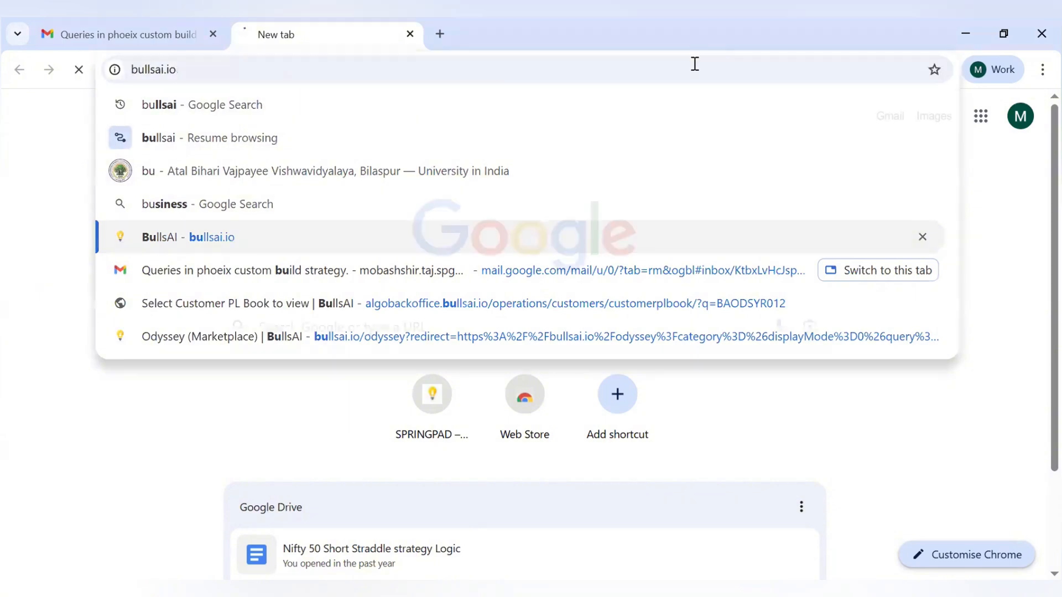
pyautogui.click(189, 237)
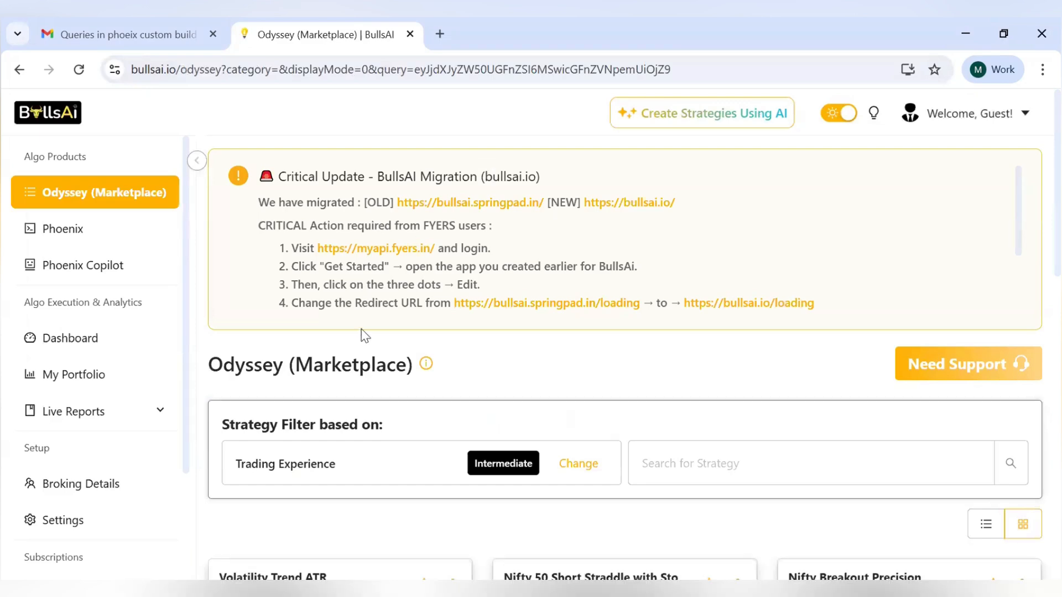
pyautogui.moveTo(405, 128)
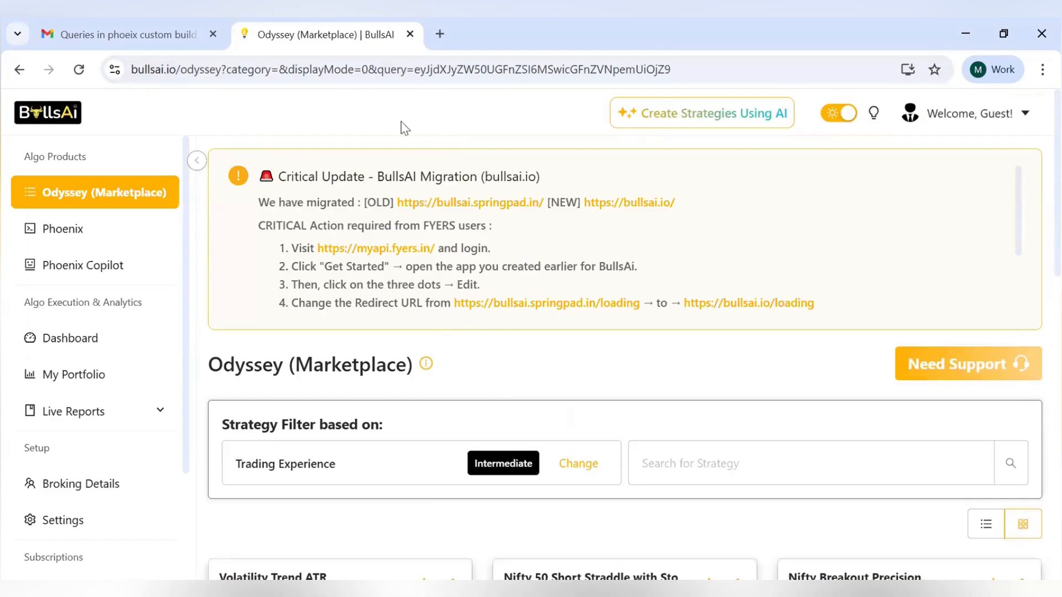
pyautogui.moveTo(842, 156)
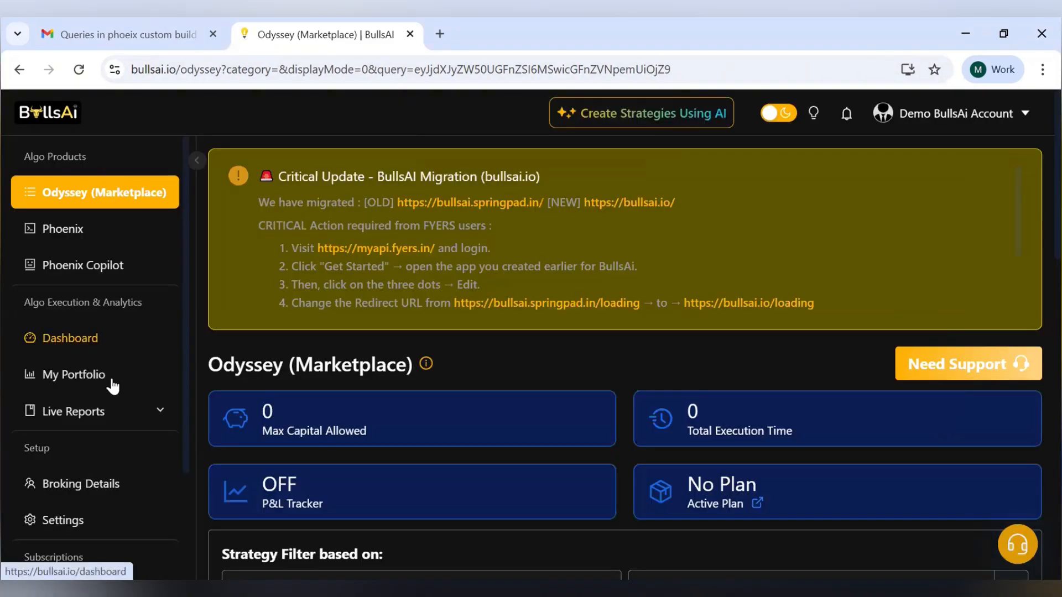
# Step: Reach Broking Details, dismiss the guided tour, and start adding a broker
pyautogui.click(81, 483)
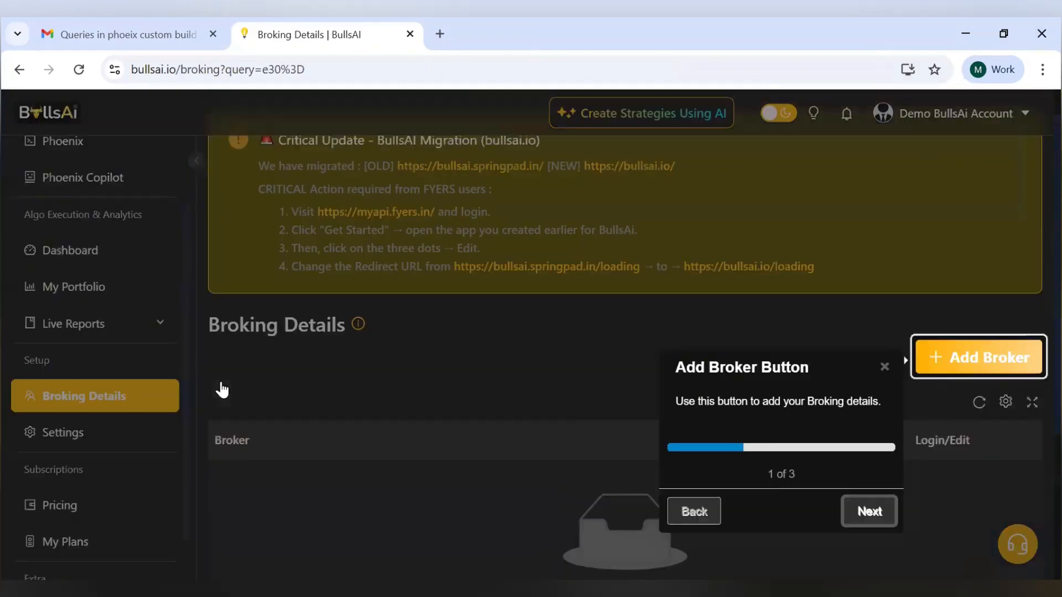
pyautogui.click(883, 366)
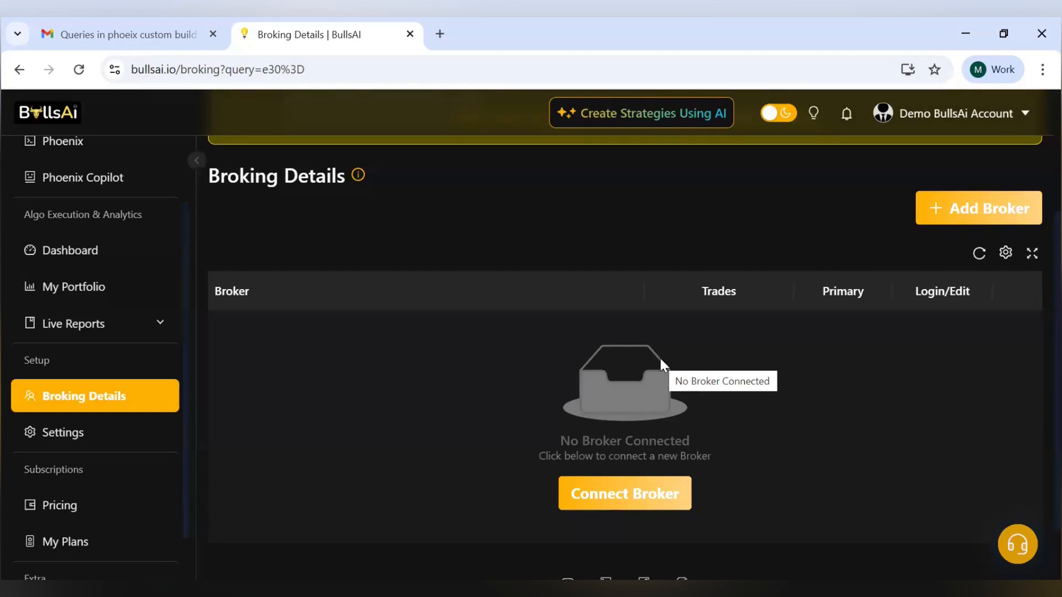
pyautogui.click(977, 207)
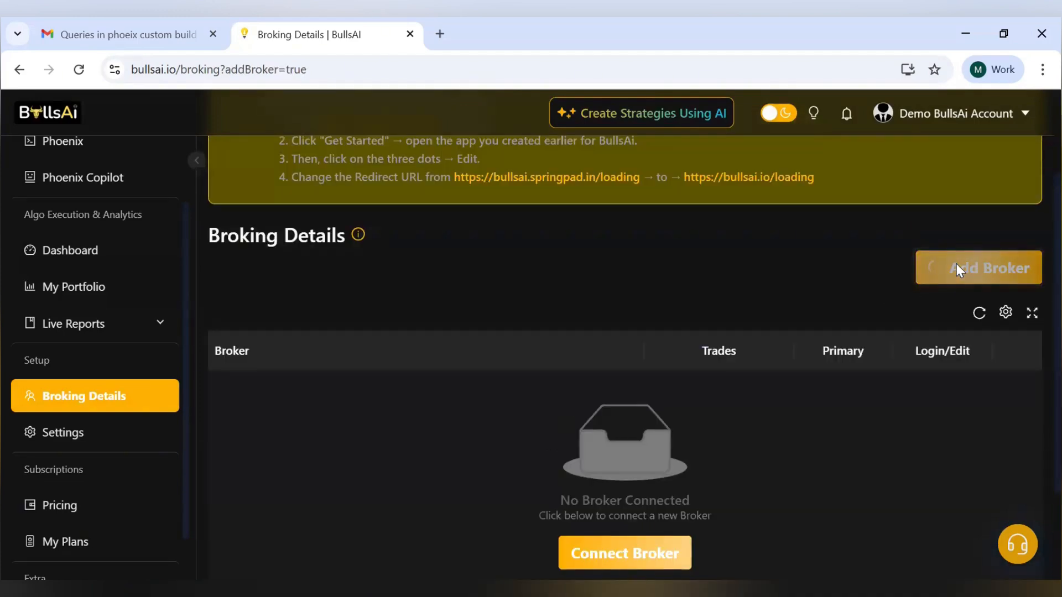
# Step: Browse the Add New Broker list to locate both Fyers entries, daily login and one-time API keys
pyautogui.click(977, 267)
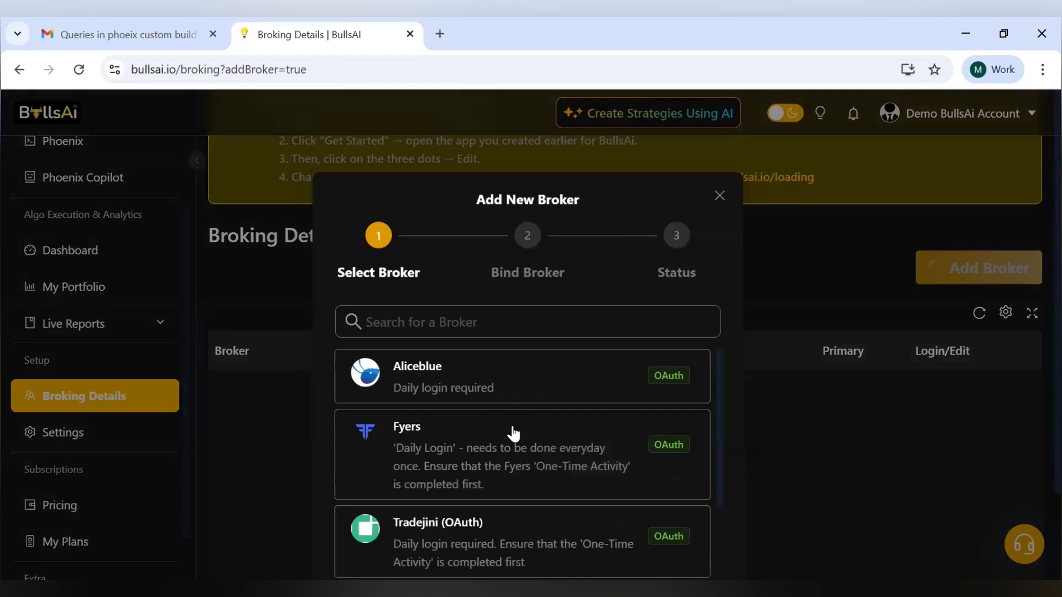
pyautogui.scroll(-3)
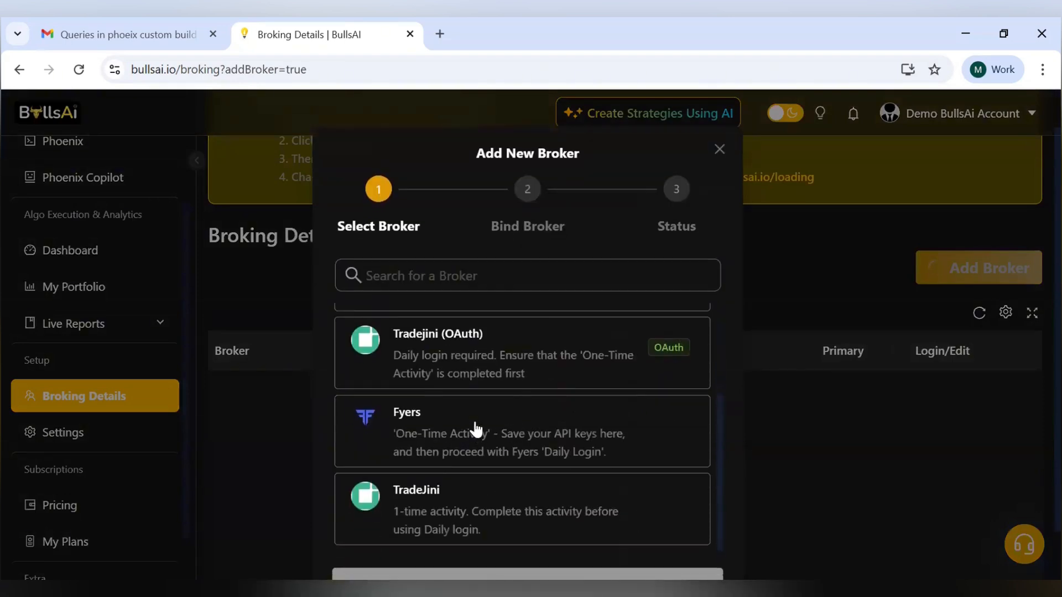
pyautogui.scroll(3)
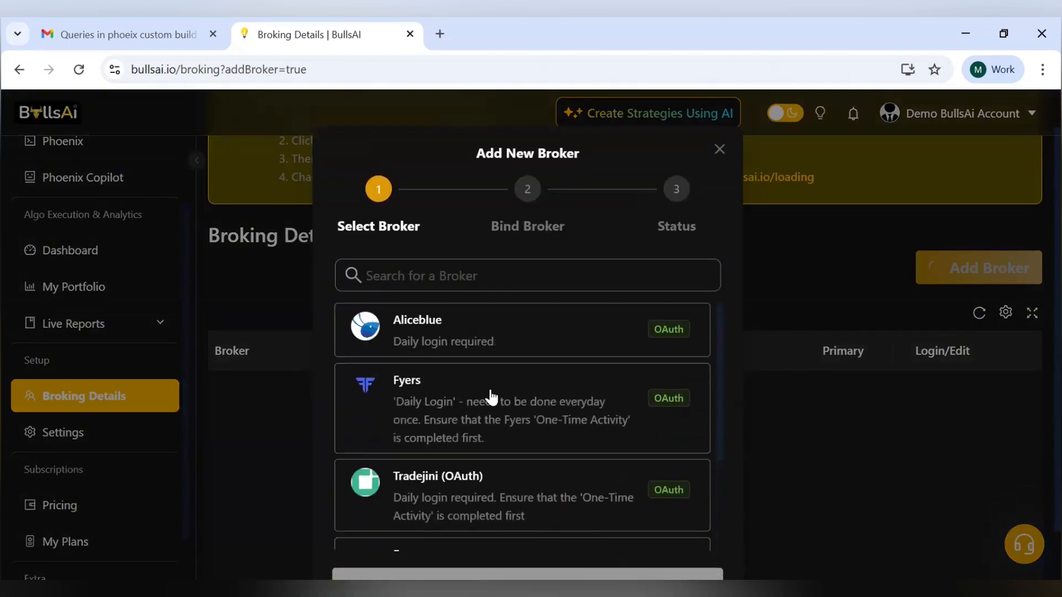
pyautogui.scroll(-3)
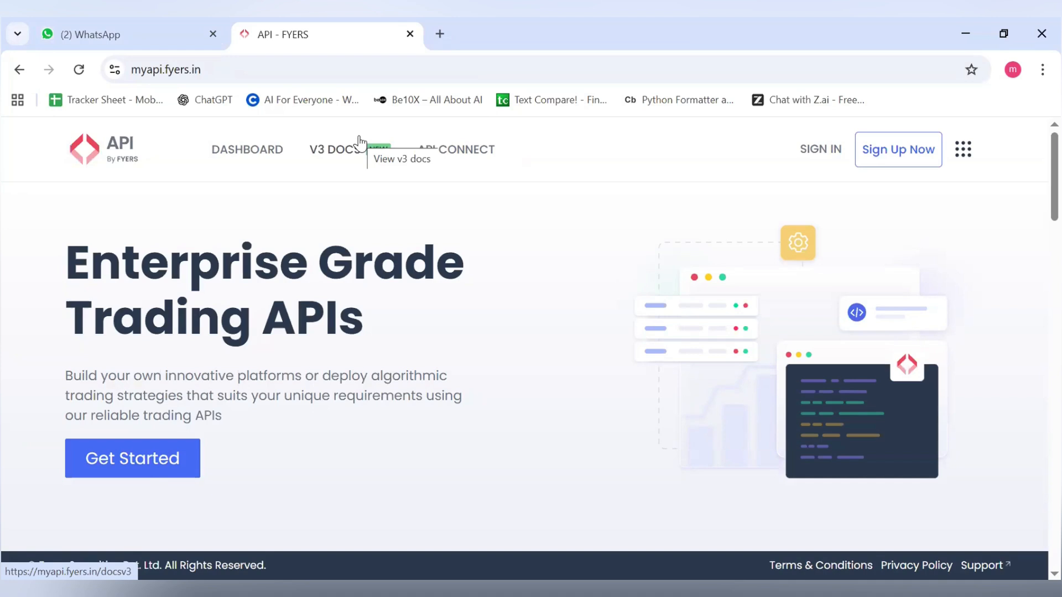
# Step: Reach the Fyers API Apps dashboard and begin creating a new app
pyautogui.click(246, 149)
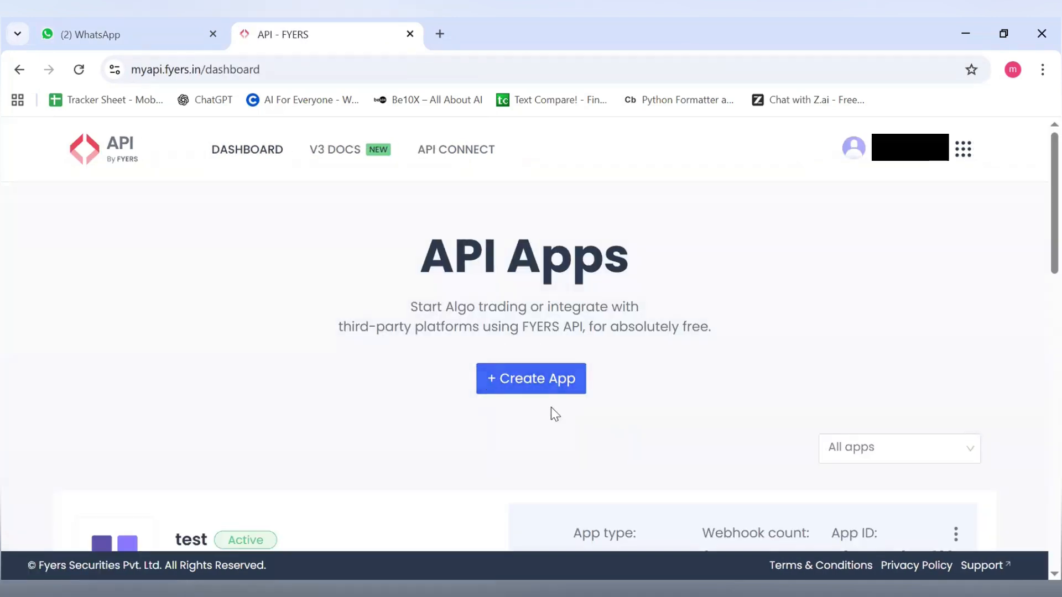
pyautogui.moveTo(530, 378)
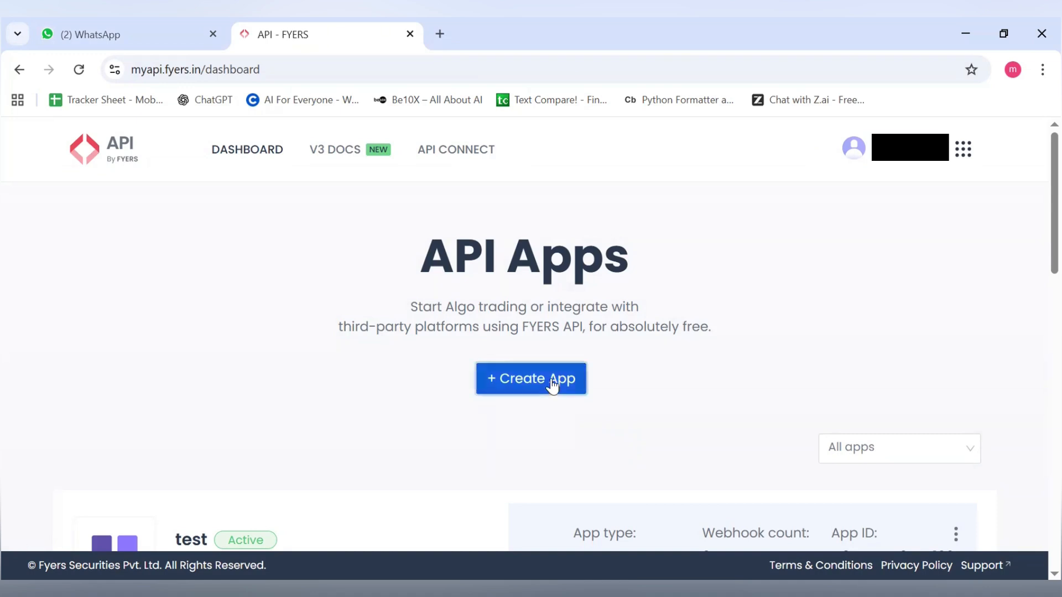
pyautogui.click(529, 379)
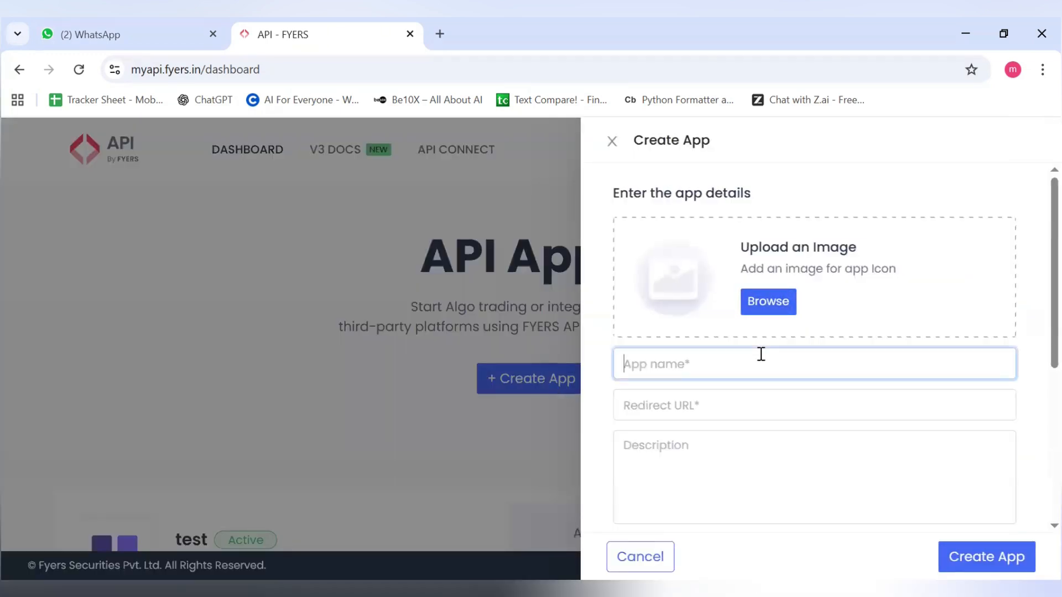
# Step: Name the new Fyers app 'App for BullsAi.io'
pyautogui.write('A')
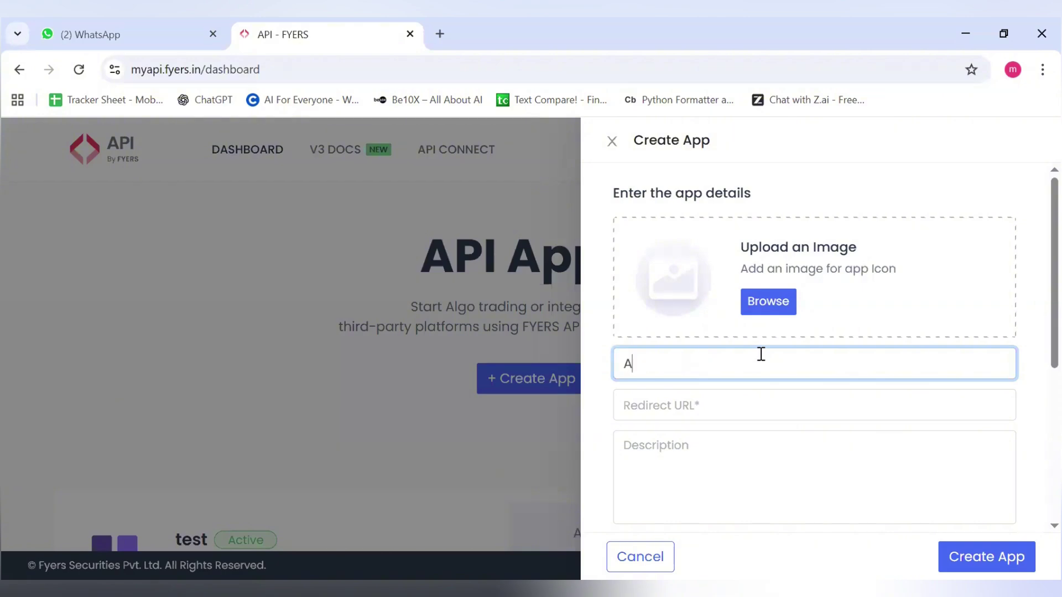
pyautogui.write('pp for')
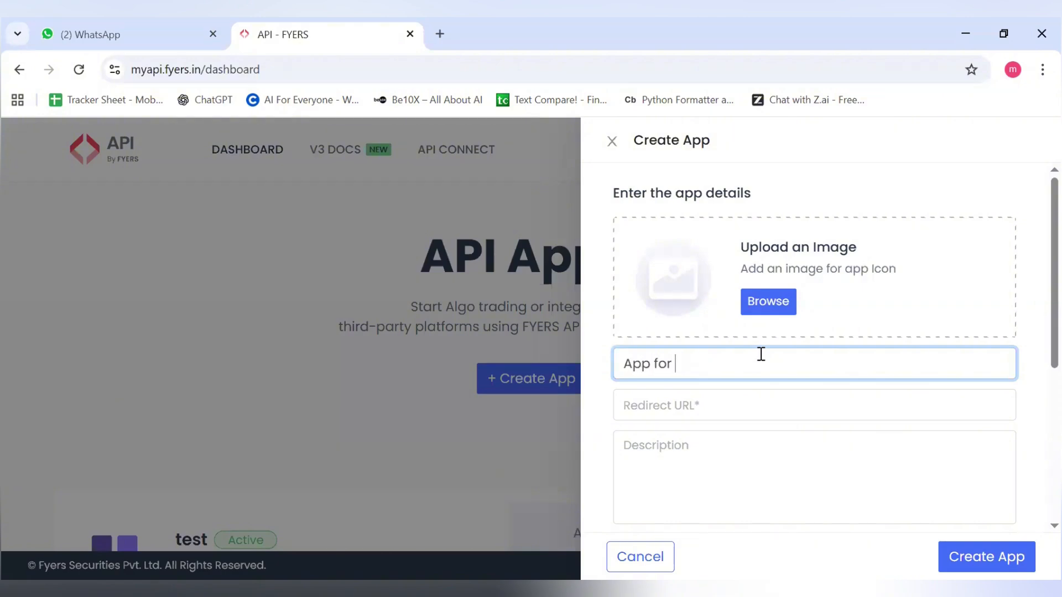
pyautogui.write('BullsA')
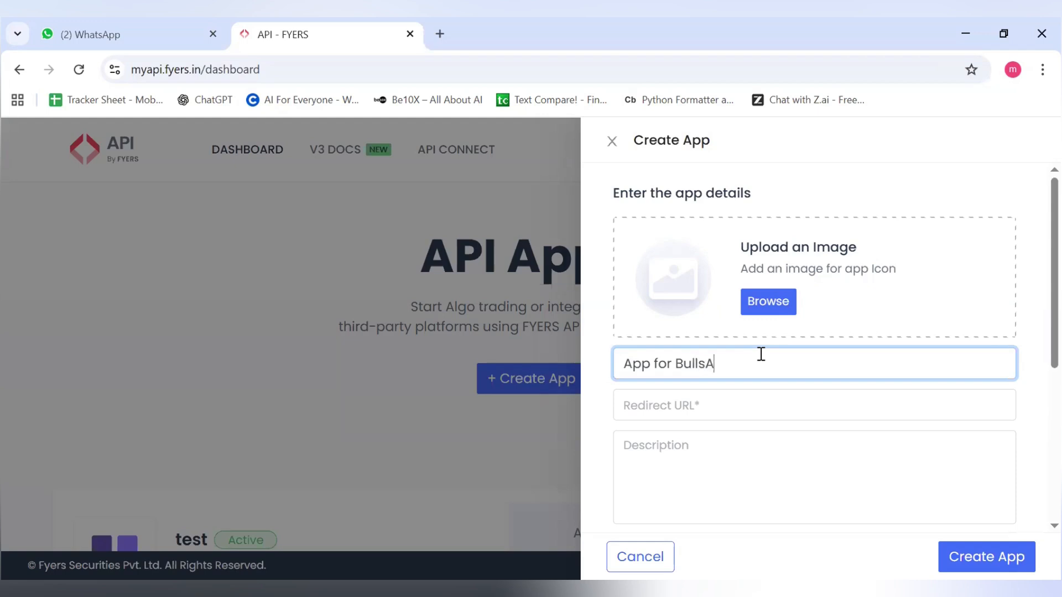
pyautogui.write('i.io')
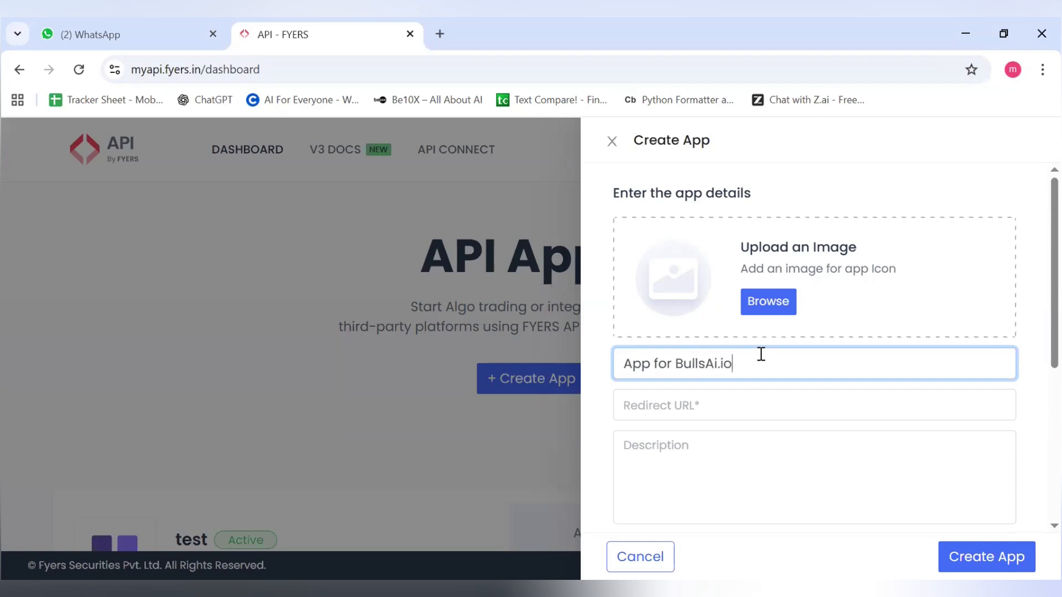
pyautogui.click(778, 405)
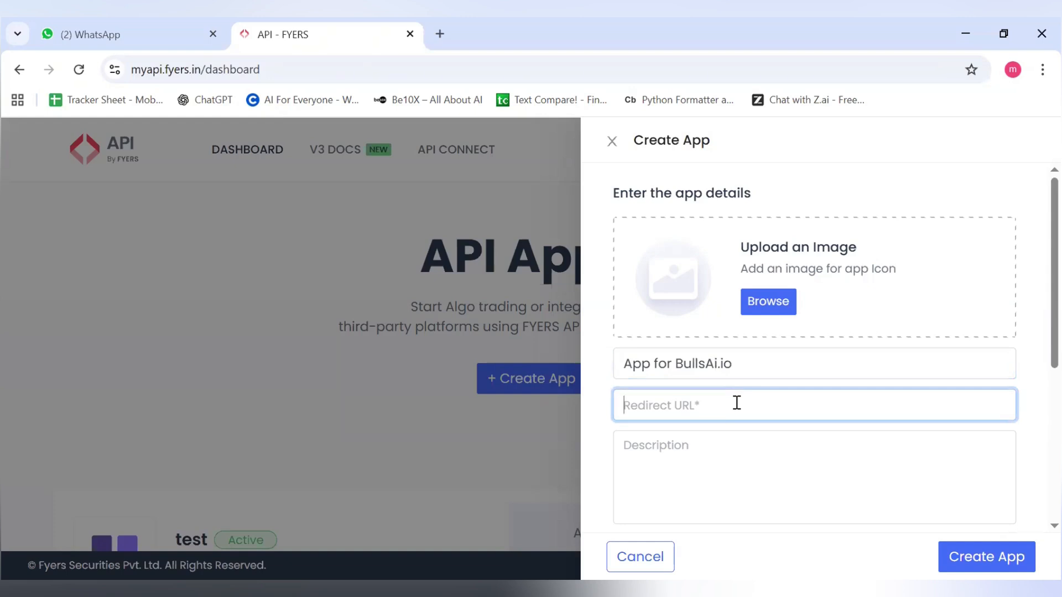
pyautogui.moveTo(555, 330)
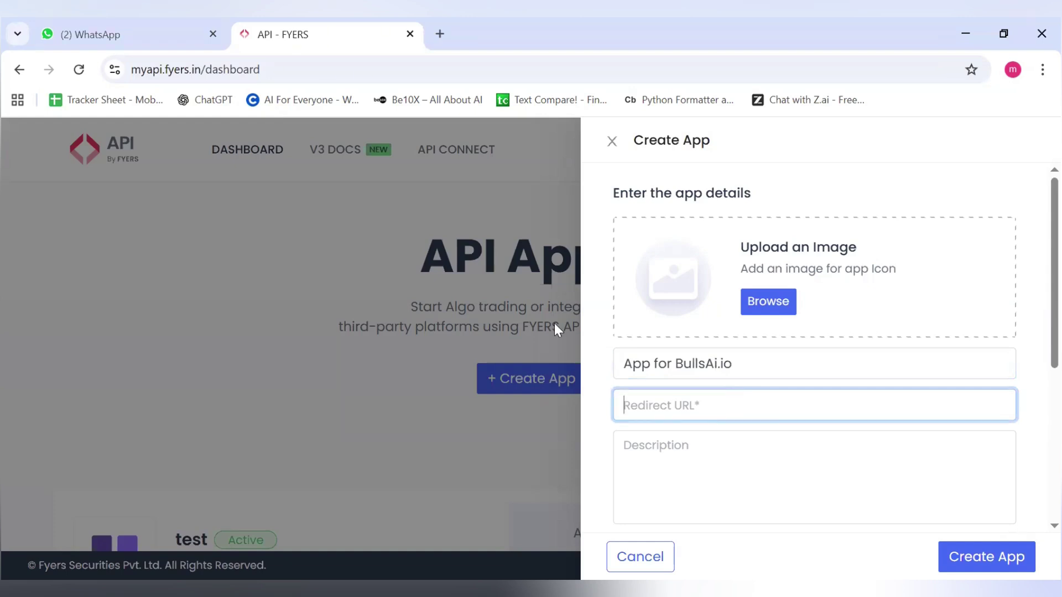
pyautogui.write('https:')
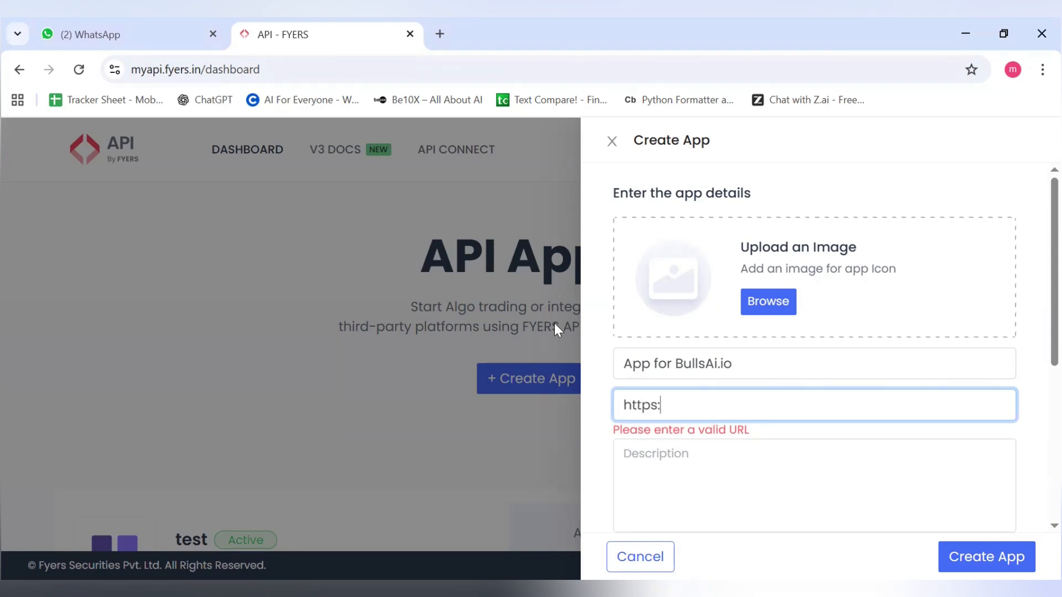
pyautogui.write('//bu')
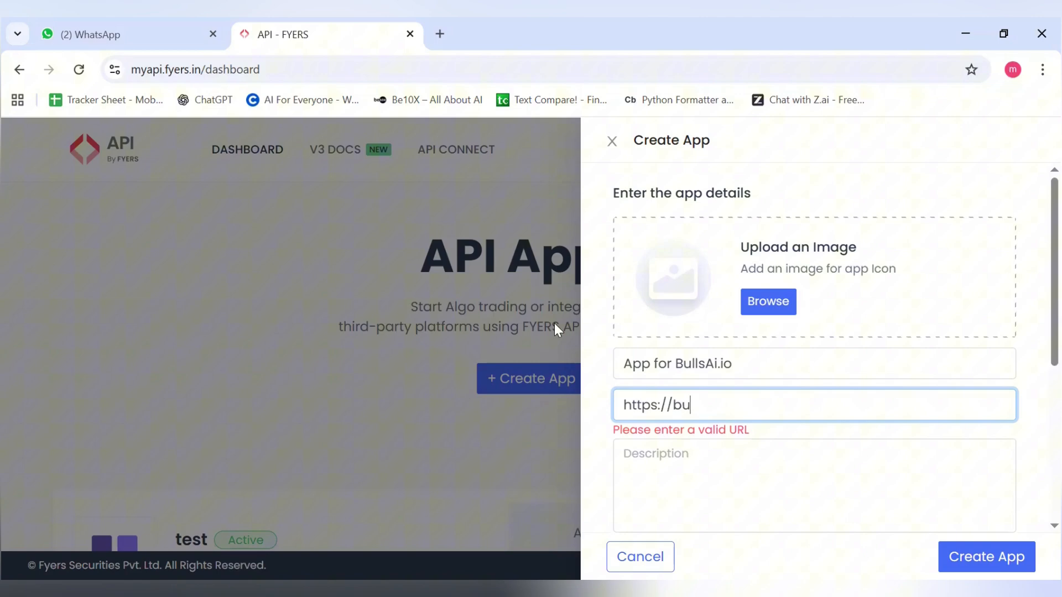
pyautogui.write('llsai')
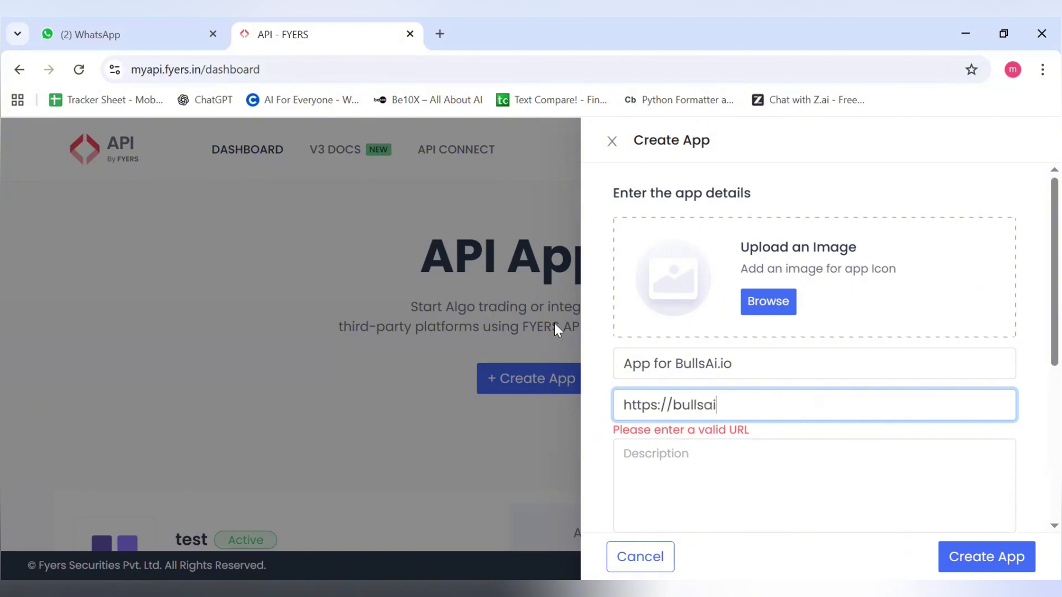
pyautogui.write('.io/')
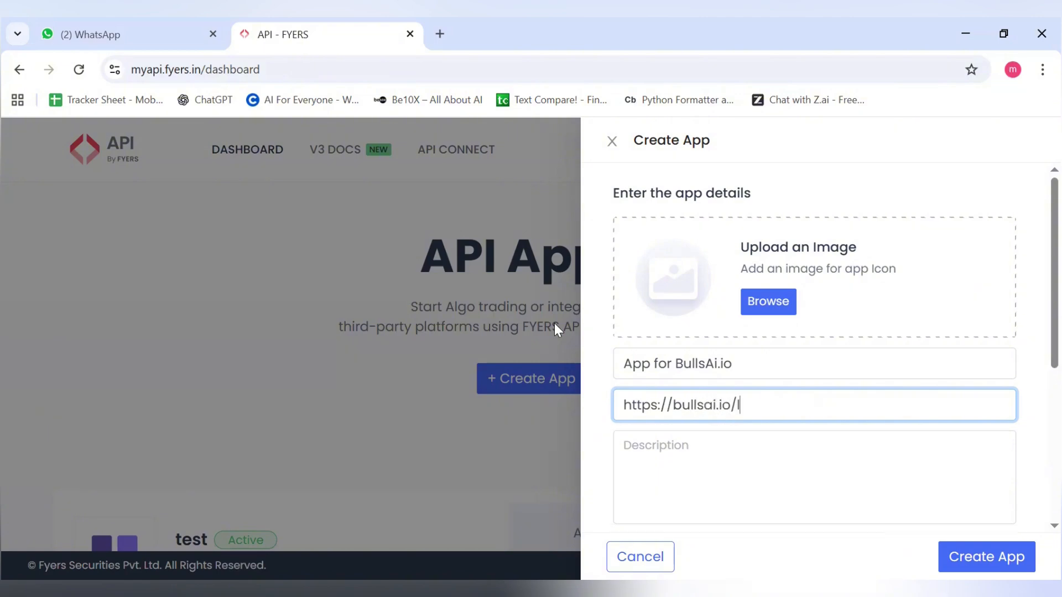
pyautogui.write('loading')
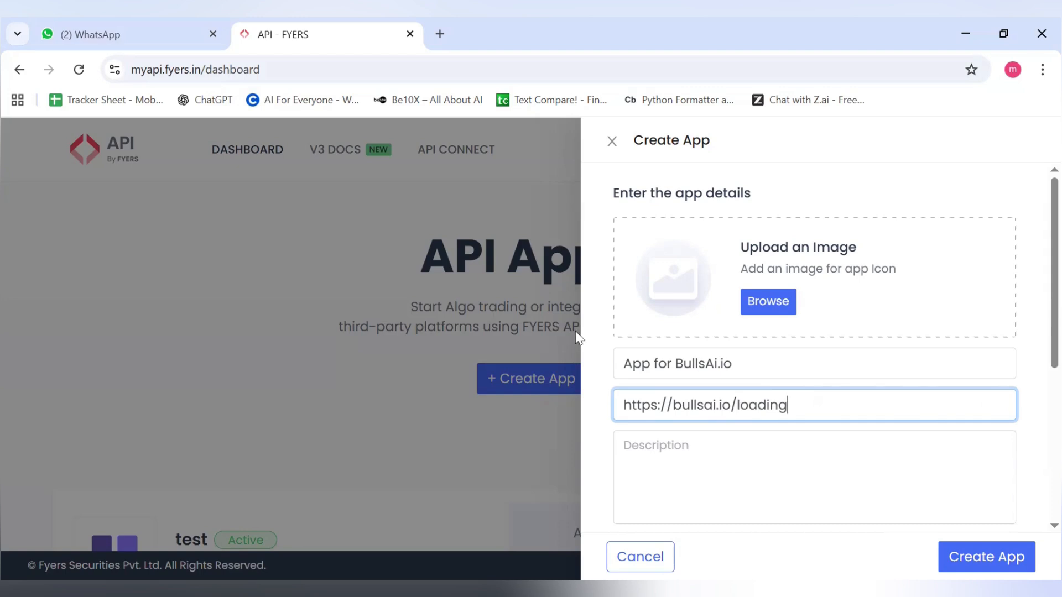
pyautogui.scroll(-3)
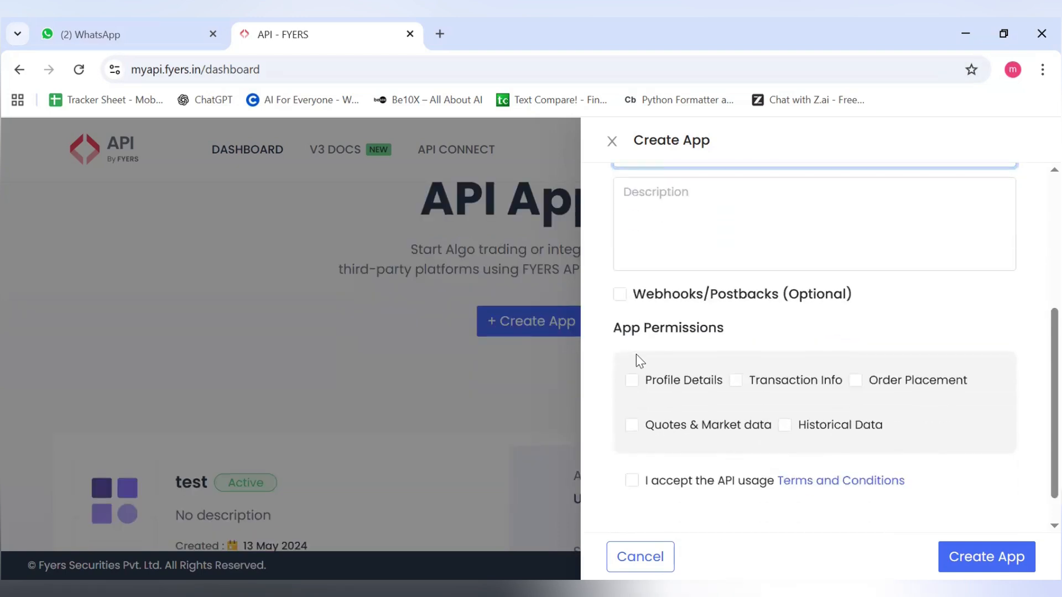
# Step: Grant Profile Details, Historical Data and Order Placement permissions and accept the API usage terms
pyautogui.click(630, 379)
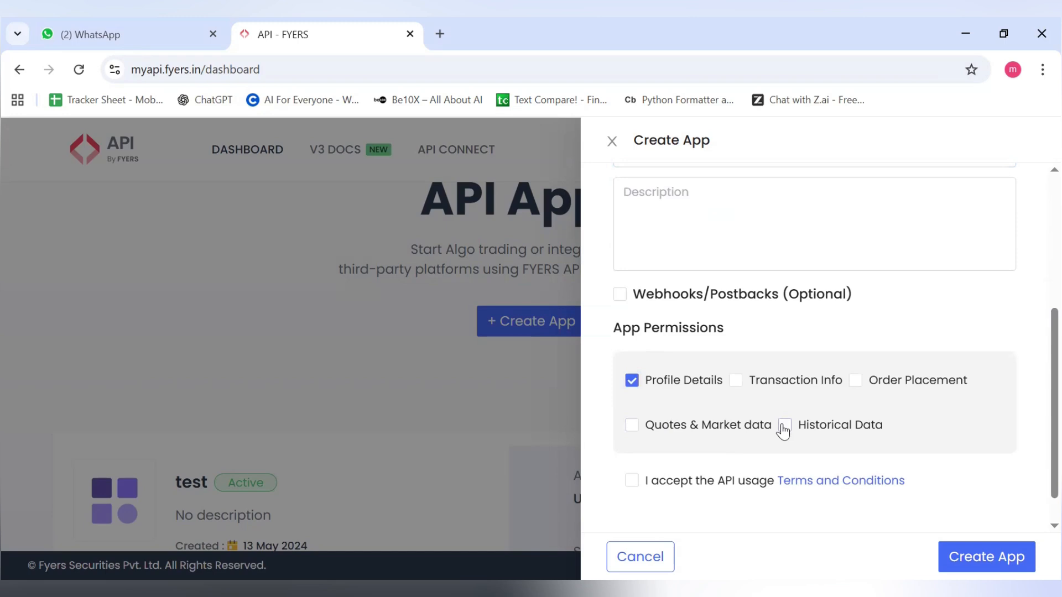
pyautogui.click(783, 425)
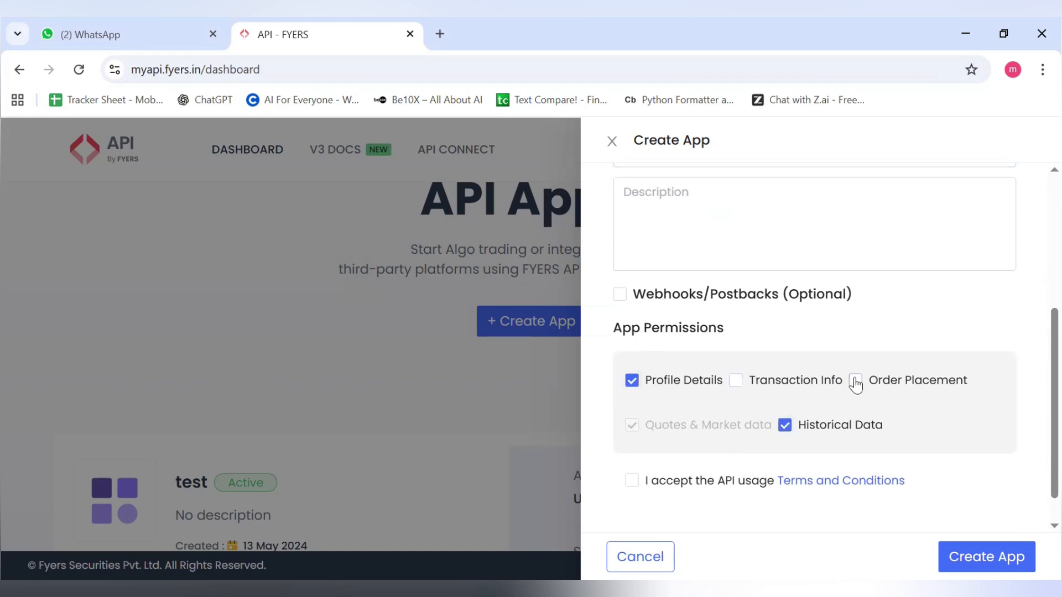
pyautogui.click(855, 380)
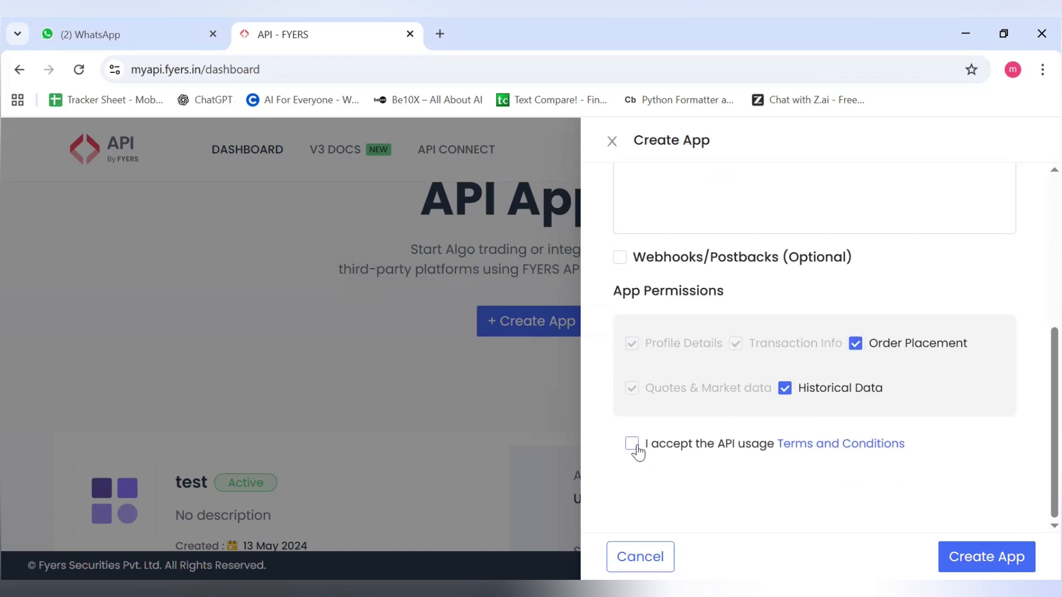
pyautogui.click(632, 443)
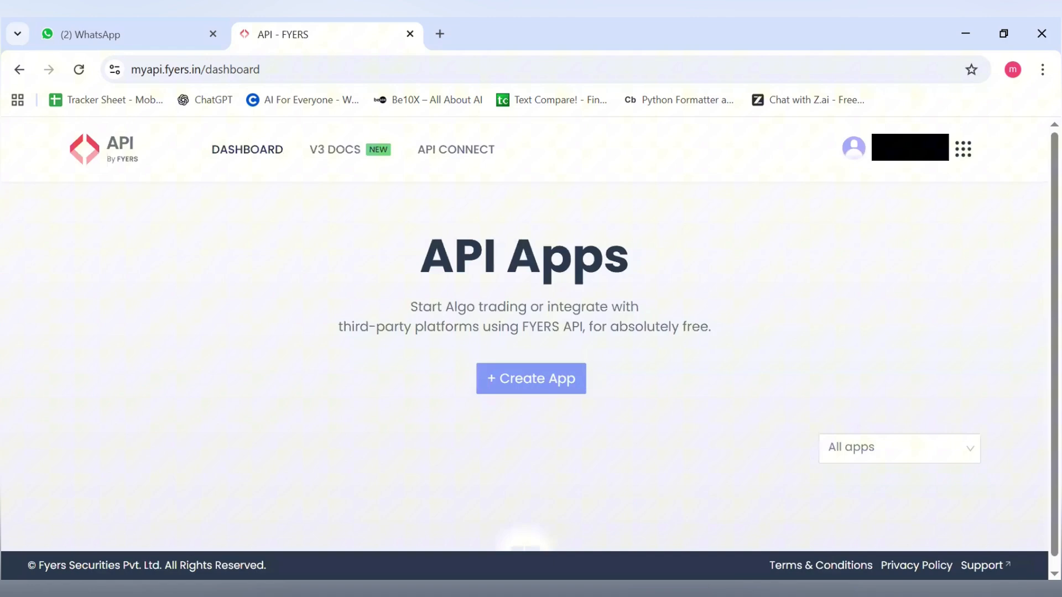
# Step: Locate the new App_for_bullsai.io card and copy its App ID 0A7CG5D439-100
pyautogui.click(530, 378)
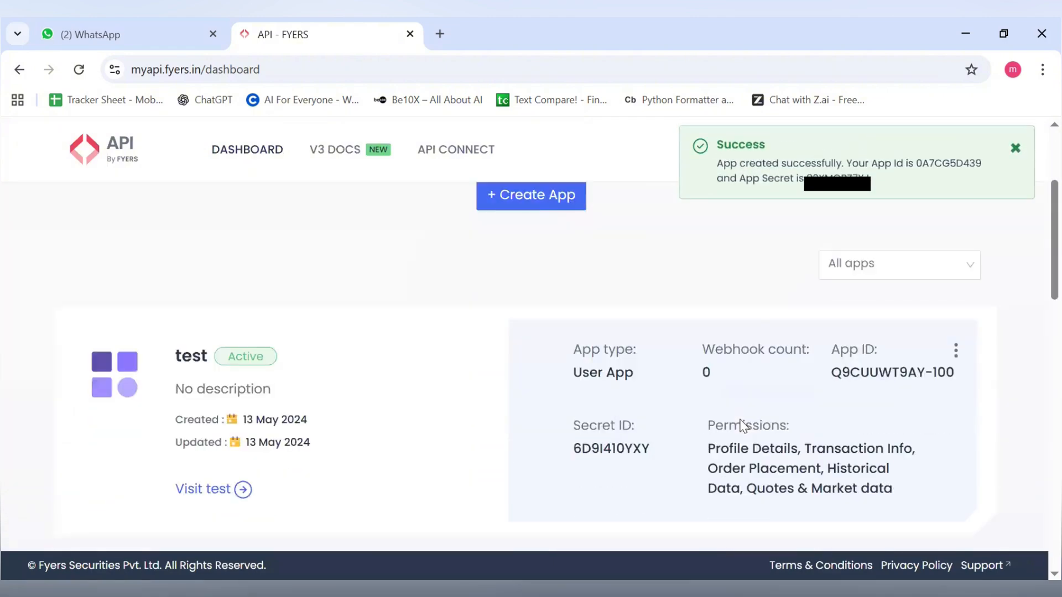
pyautogui.scroll(-3)
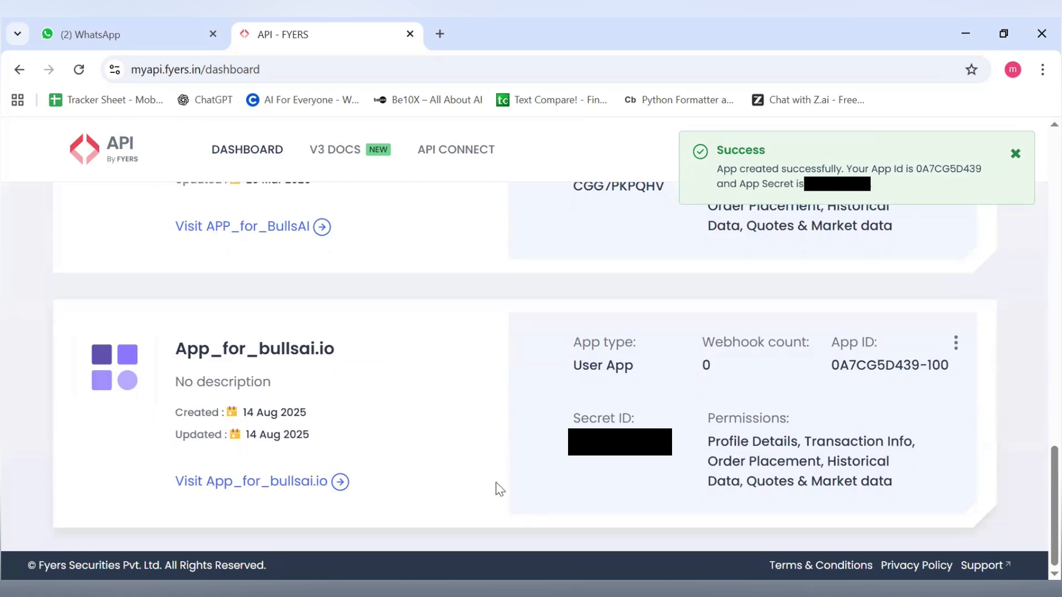
pyautogui.click(1015, 153)
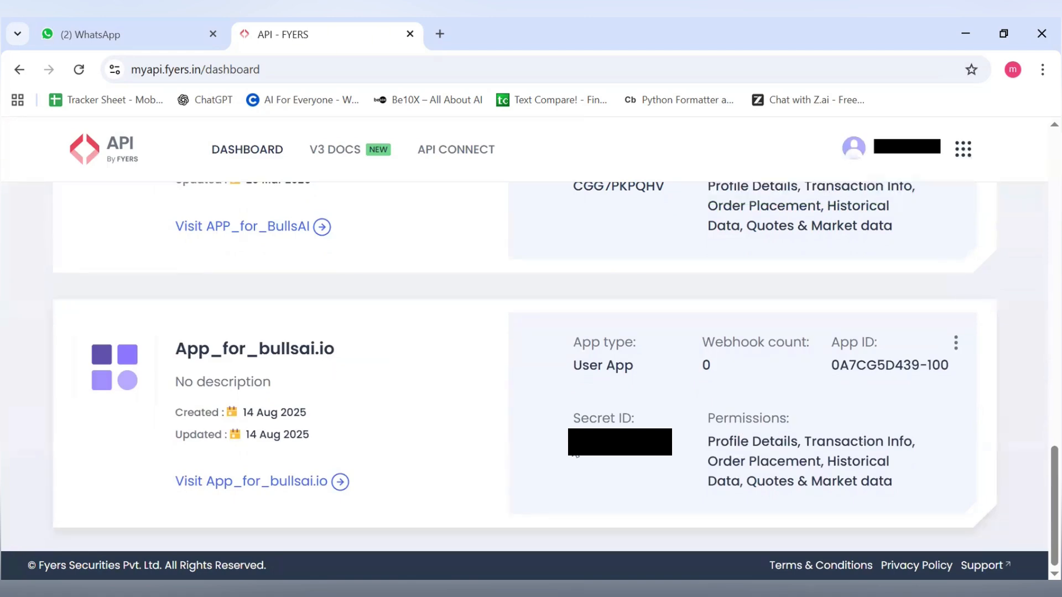
pyautogui.moveTo(845, 369)
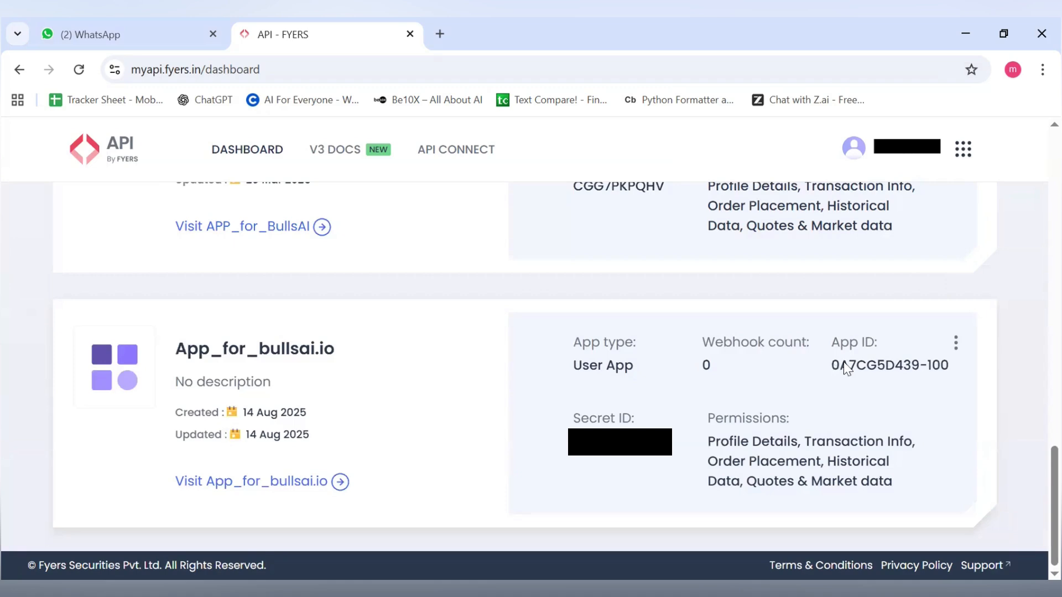
pyautogui.doubleClick(889, 365)
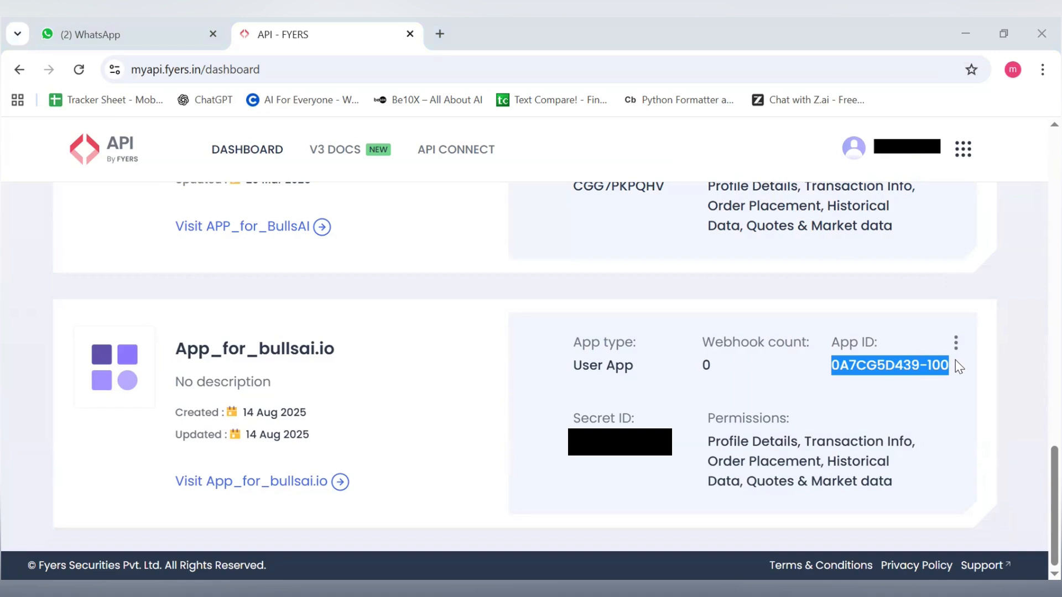
pyautogui.moveTo(959, 366)
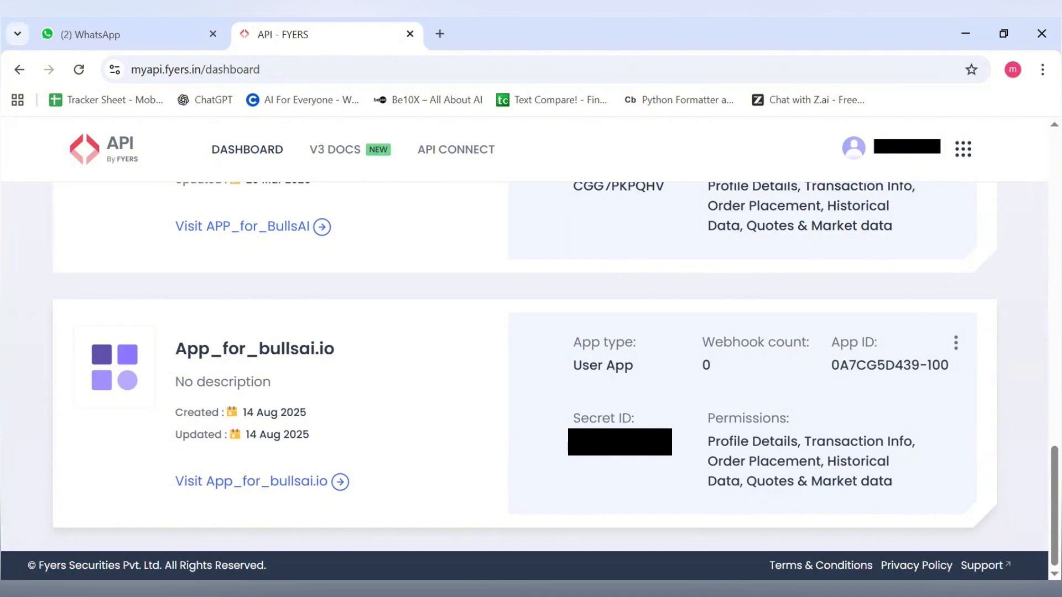
pyautogui.click(524, 34)
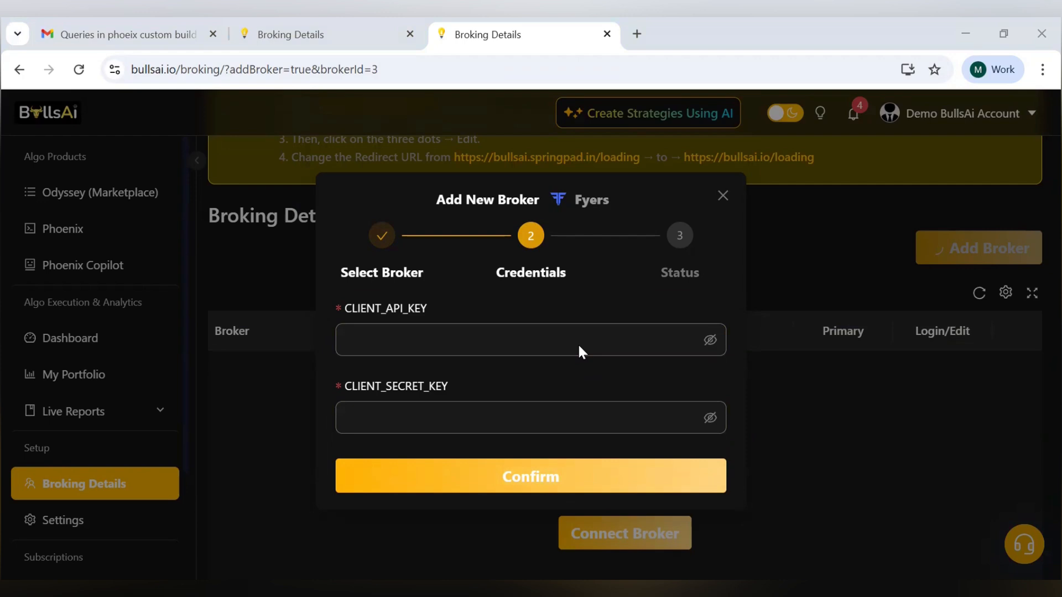
pyautogui.moveTo(567, 354)
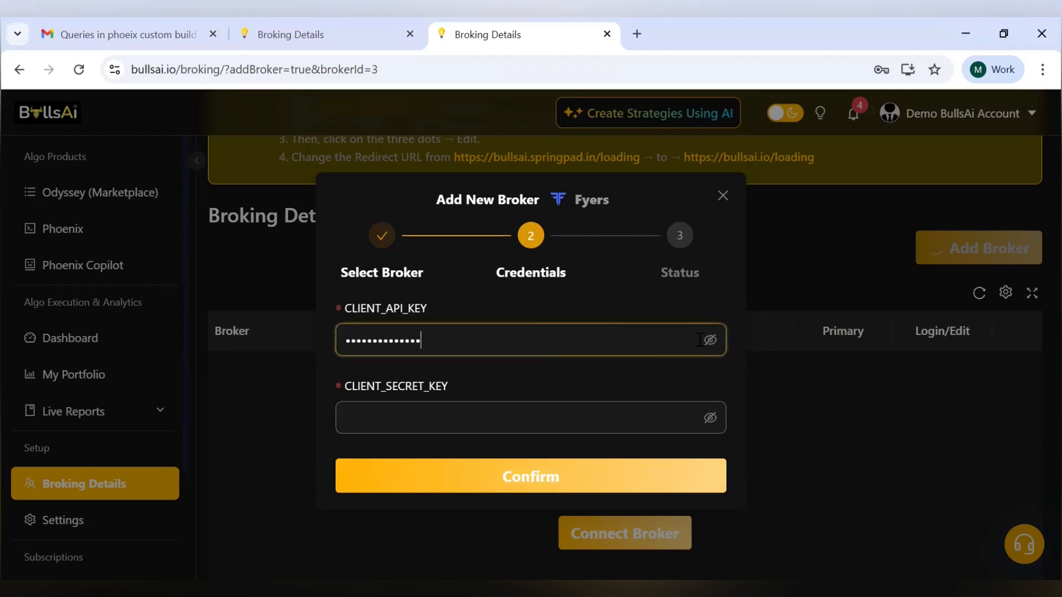
# Step: Verify the pasted Fyers API key and secret, confirm them, and return to Broking Details
pyautogui.click(710, 339)
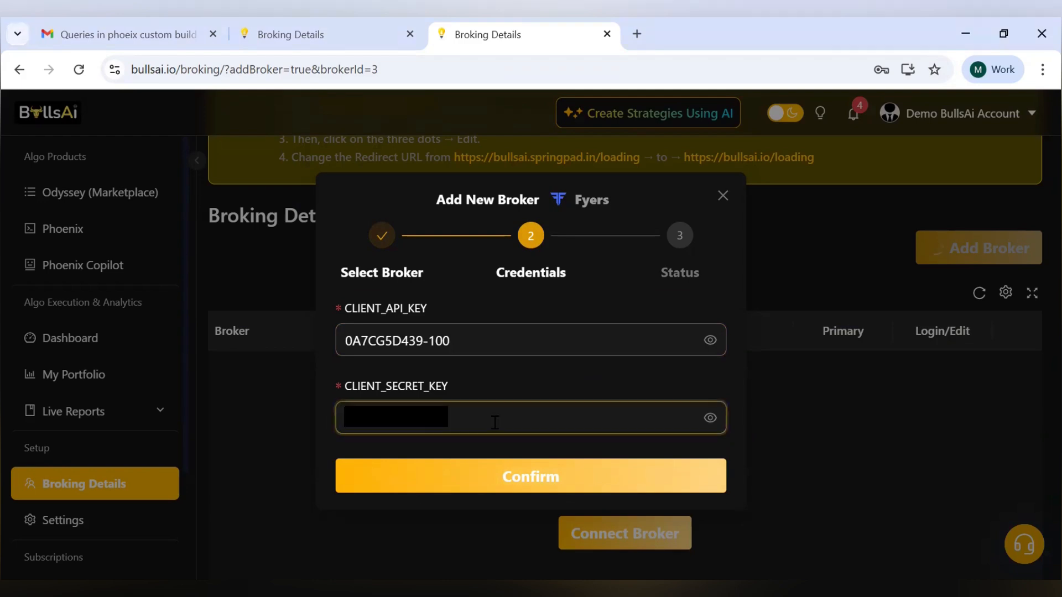
pyautogui.click(530, 475)
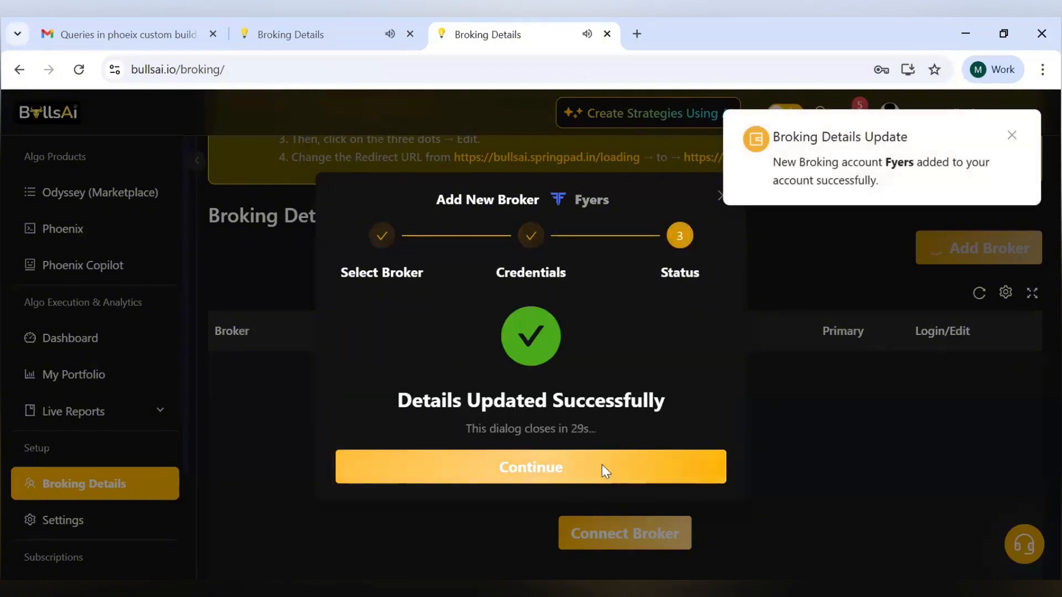
pyautogui.click(529, 466)
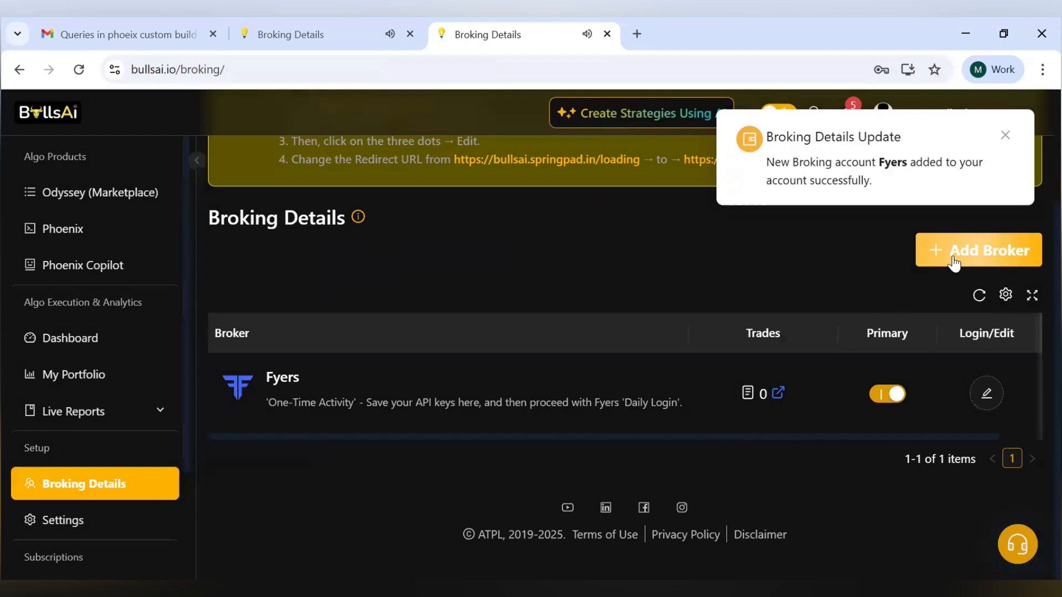
# Step: Add a second broker choosing Fyers (OAuth, Daily Login) and proceed to account binding
pyautogui.click(978, 250)
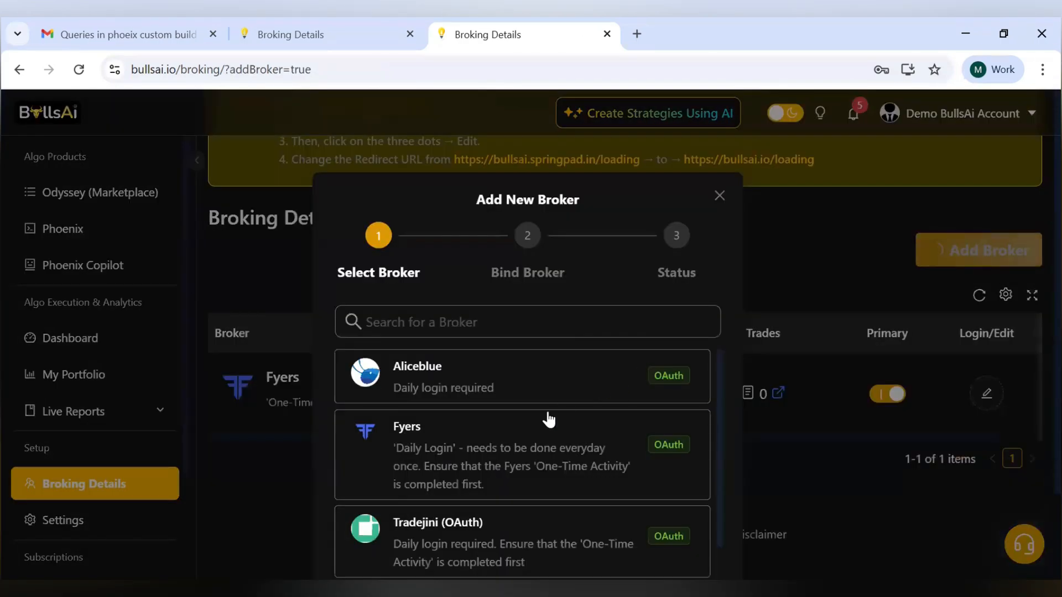
pyautogui.scroll(-3)
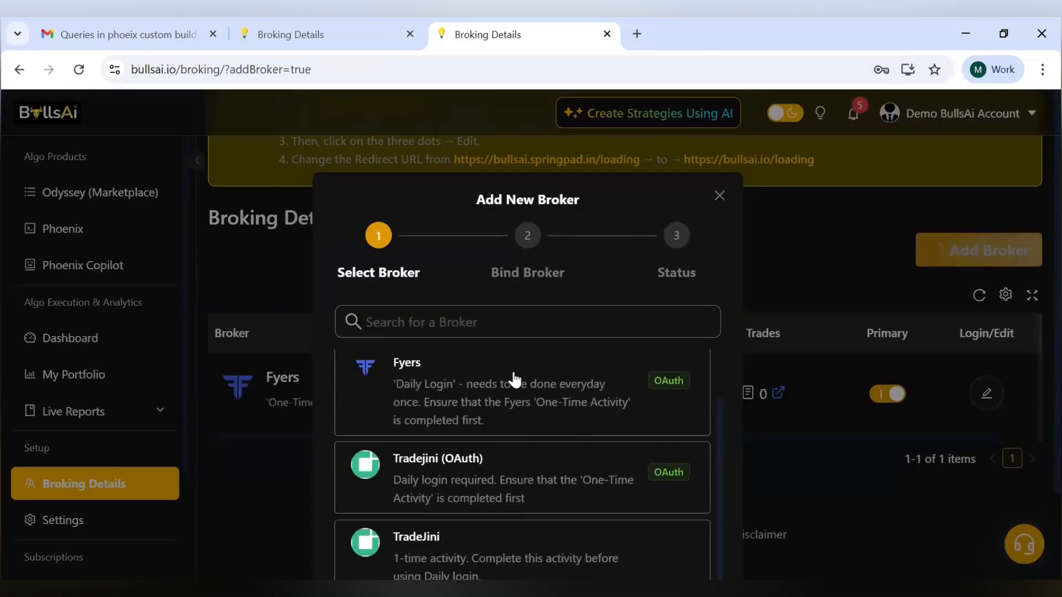
pyautogui.click(522, 391)
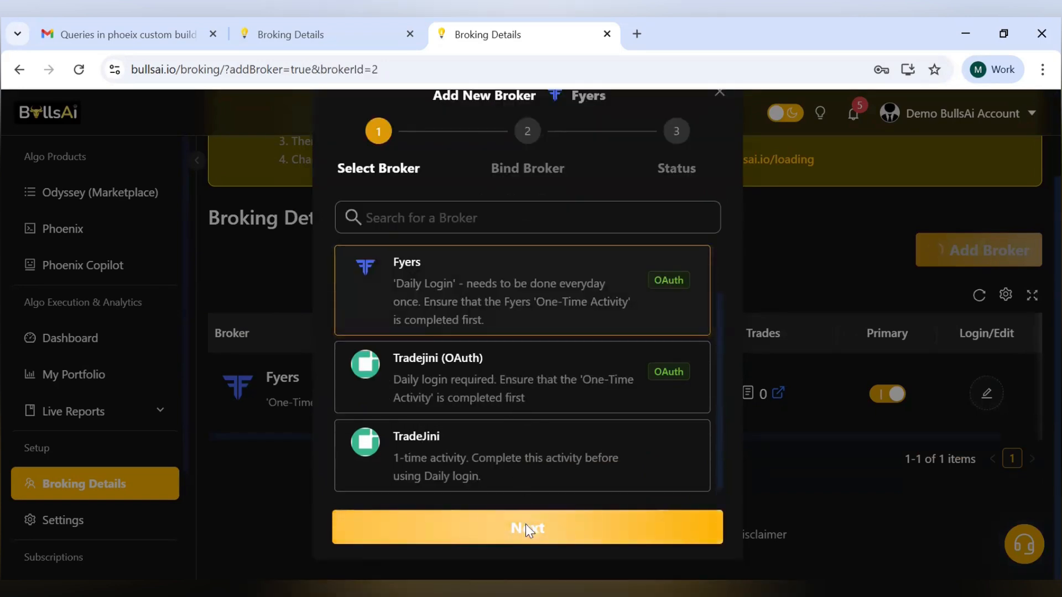
pyautogui.click(527, 527)
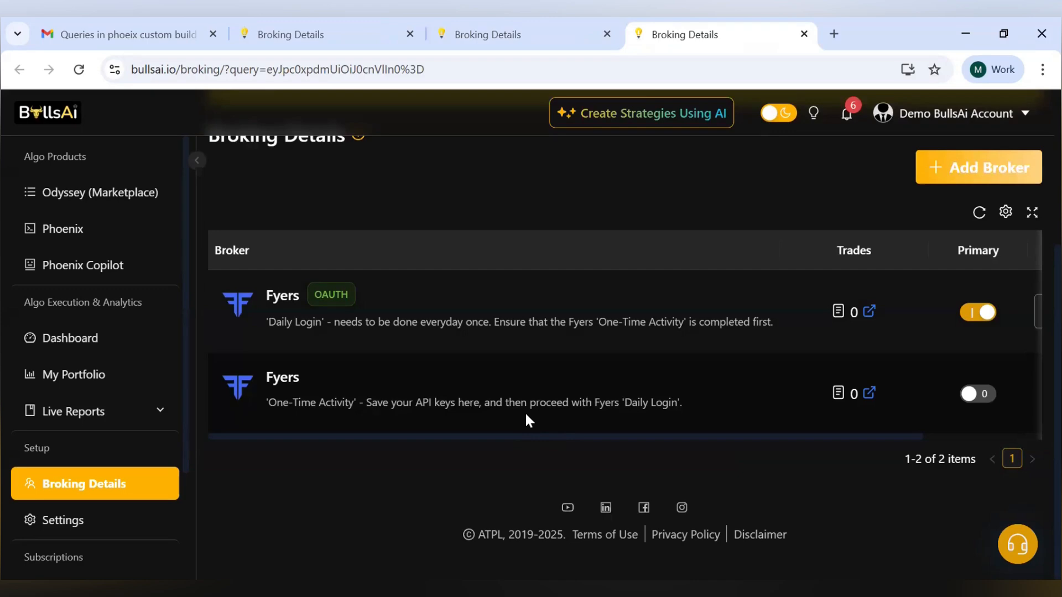
pyautogui.moveTo(500, 56)
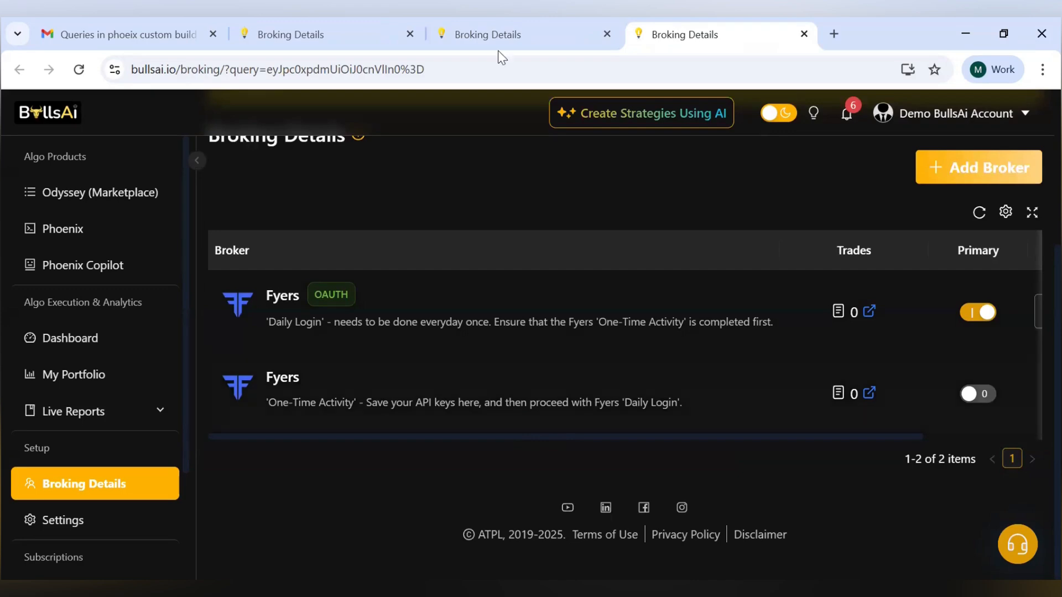